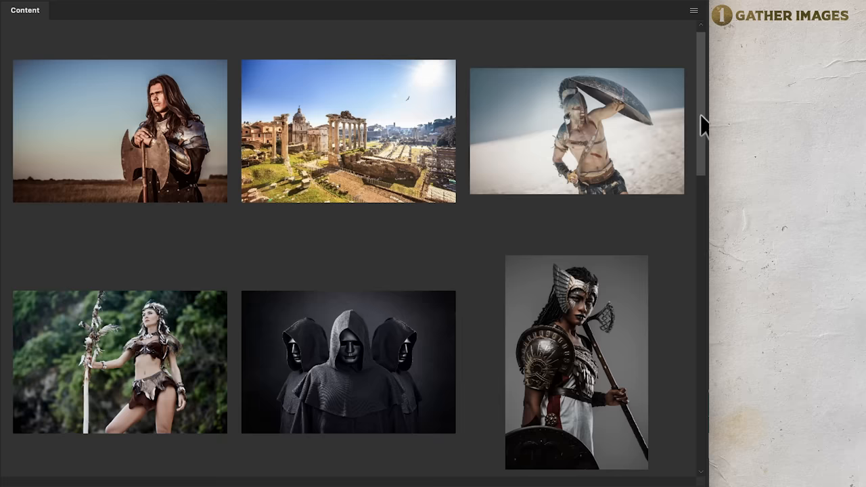
- Zoom into the LowRes.psd poster to judge how soft its resolution looks
scroll("down", 3)
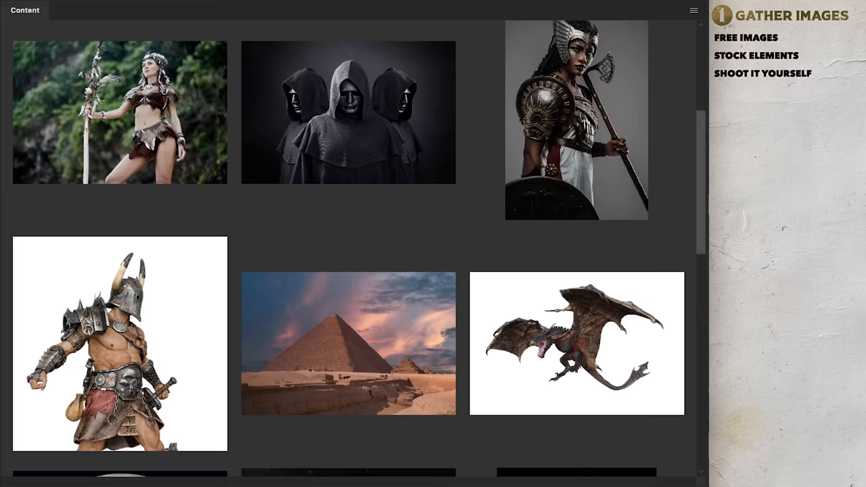
scroll("down", 3)
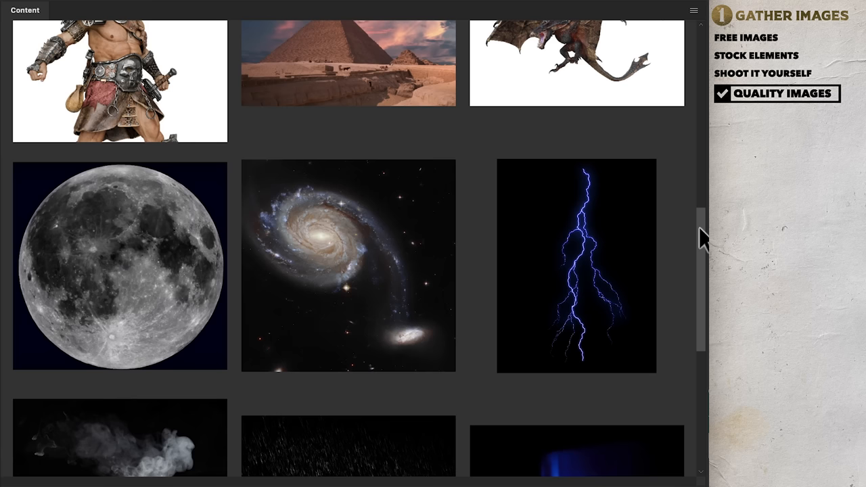
scroll("down", 3)
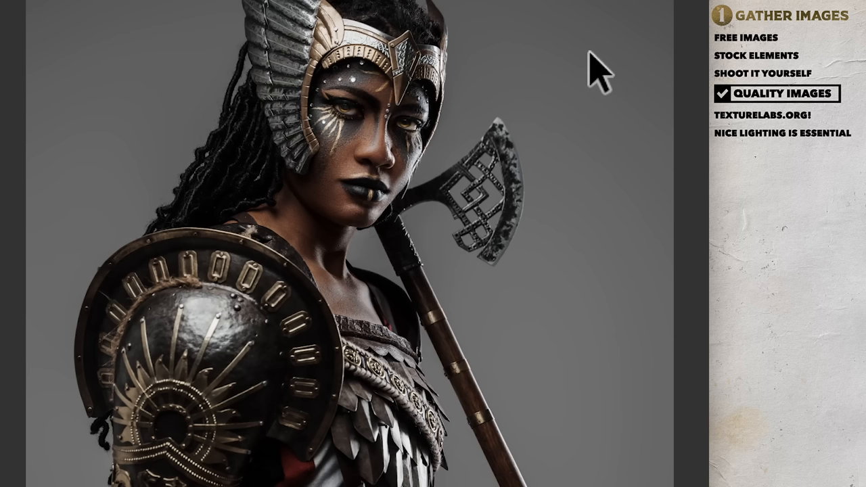
mouse_move(463, 436)
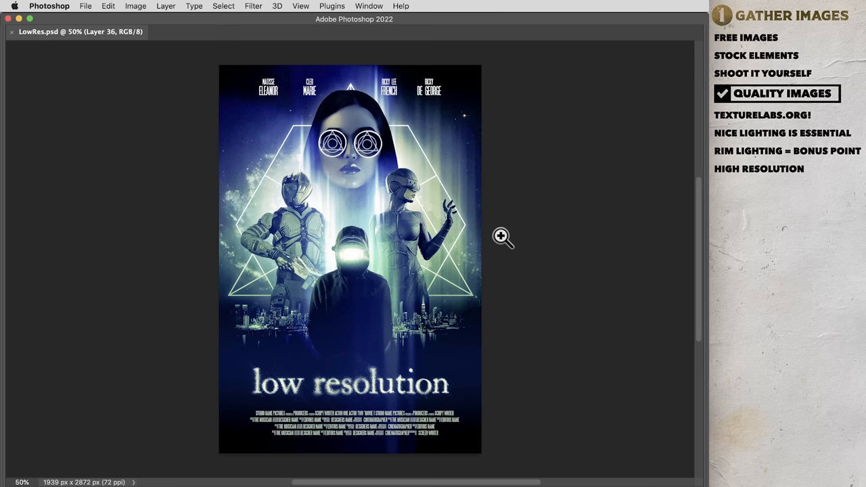
left_click(502, 236)
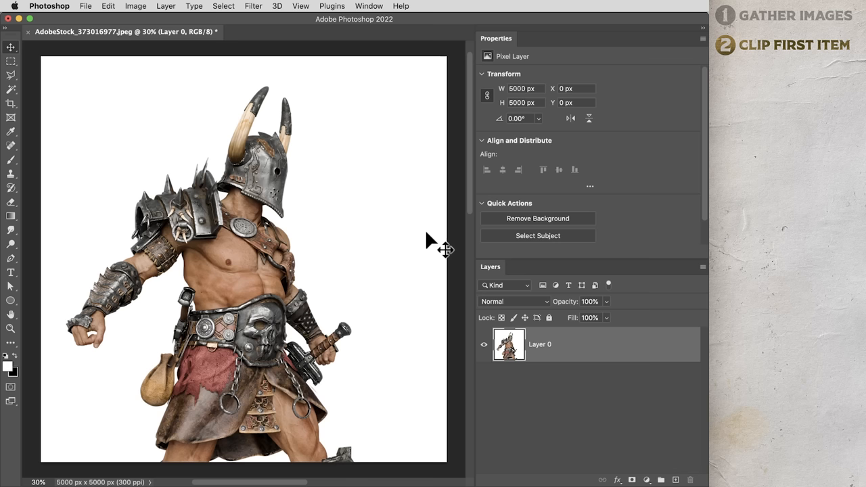
- Clip the horned warrior out of the white background with a subject selection mask
left_click(537, 218)
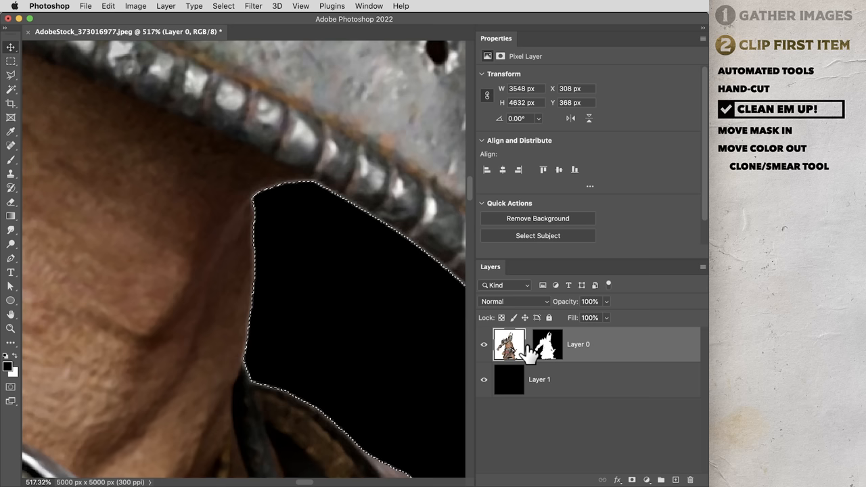
- Refine the warrior's layer mask edge near the helmet against the black layer
left_click(232, 6)
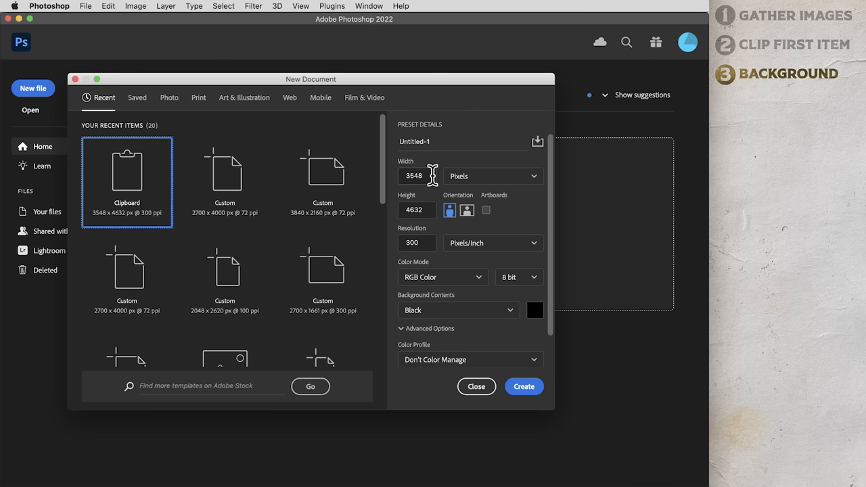
- Enter the width for the new 3648 by 4632 pixel, 300 ppi black document
left_click(525, 387)
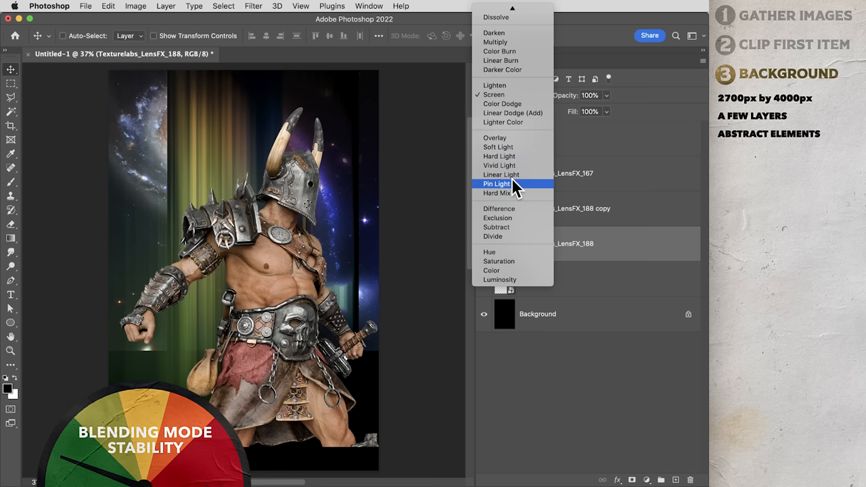
- Blend a Texturelabs light streak layer over the galaxy using Pin Light mode
left_click(498, 146)
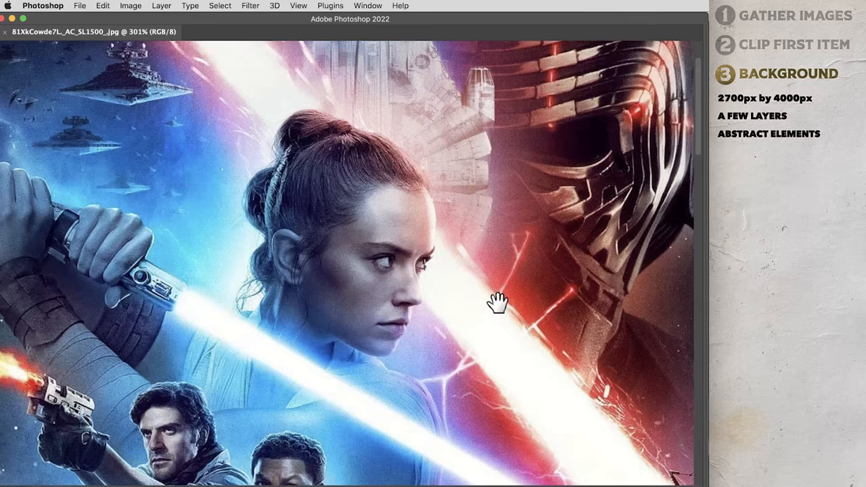
- Scroll around the Star Wars reference poster to study its lighting and colour
scroll("down", 3)
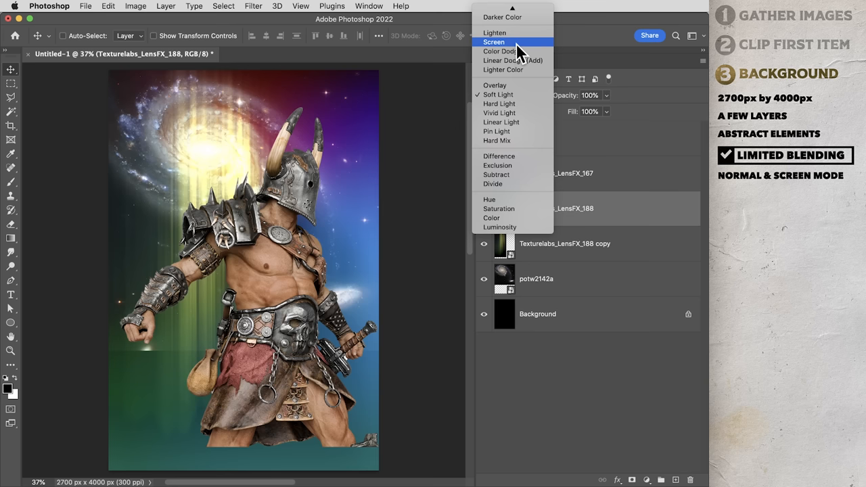
- Switch the LensFX light streak layer to Screen blending over the galaxy
left_click(494, 42)
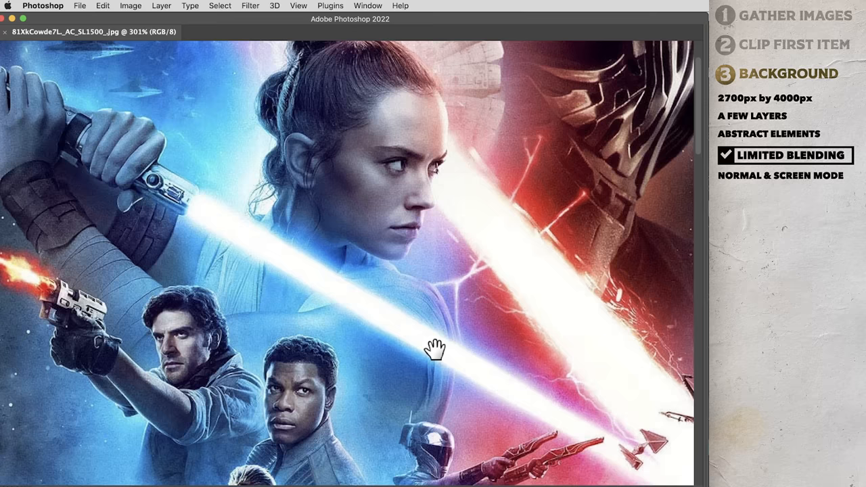
- Pan across the reference poster to examine its blue-and-red lighting and composition
left_click_drag(433, 346, 289, 363)
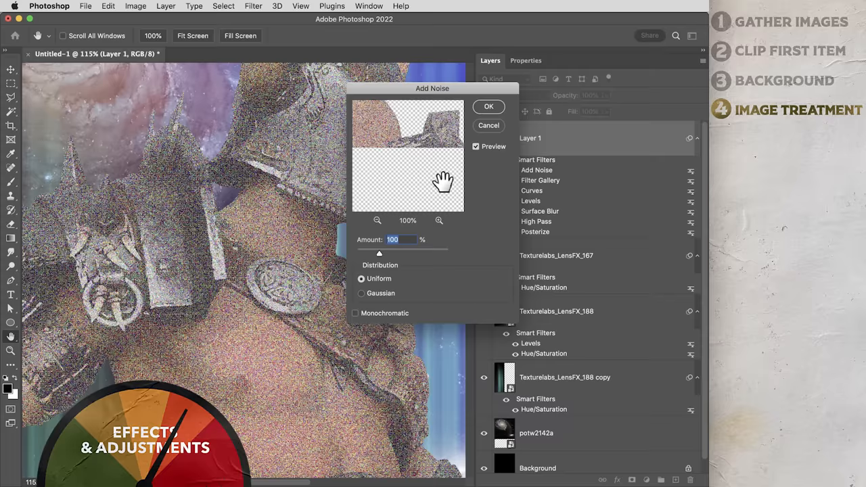
- Add uniform noise at amount 100 to the warrior layer as a smart filter
left_click(489, 106)
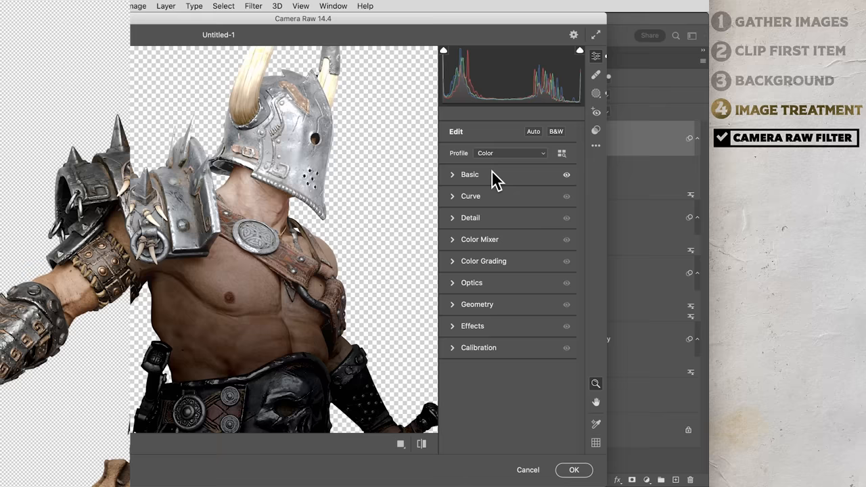
- Expand Camera Raw's Basic tone and colour controls for the warrior layer
left_click(596, 146)
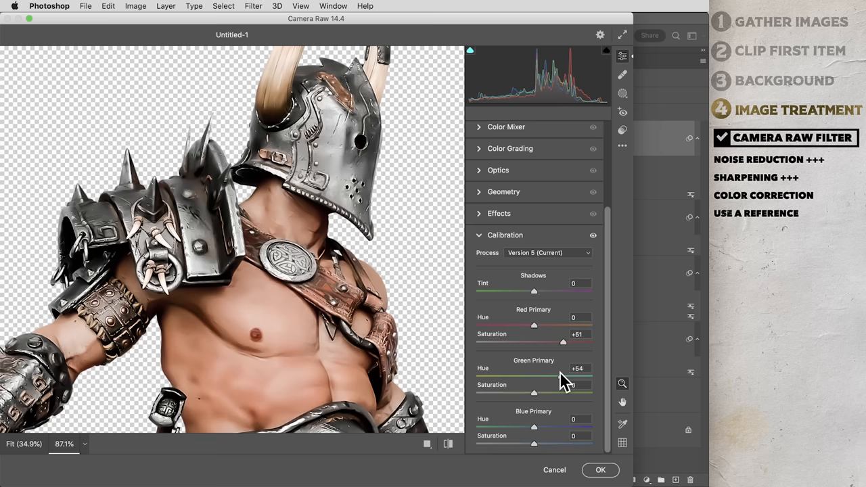
- Shift the Green Primary Hue to +54 in Calibration and zoom out to see the whole warrior
left_click_drag(566, 376, 507, 376)
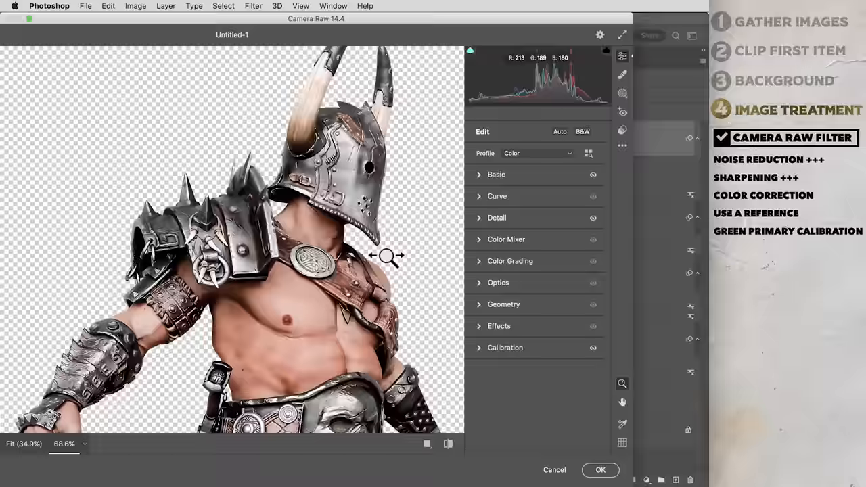
left_click(496, 173)
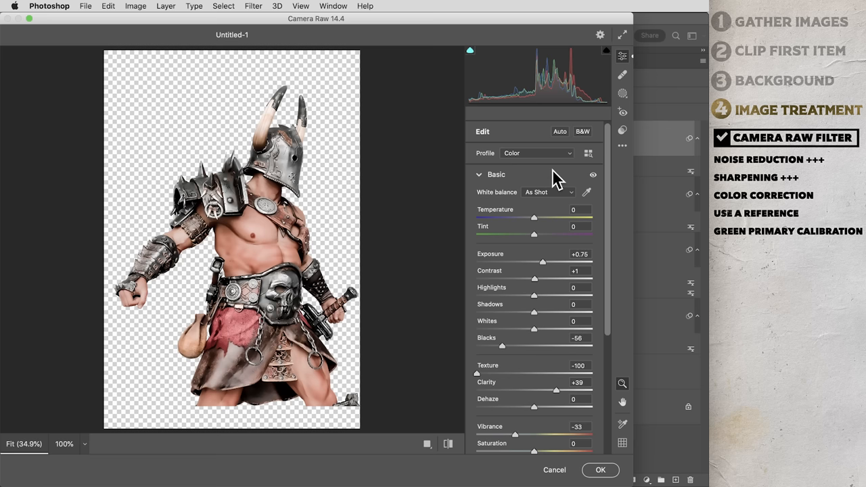
left_click(601, 469)
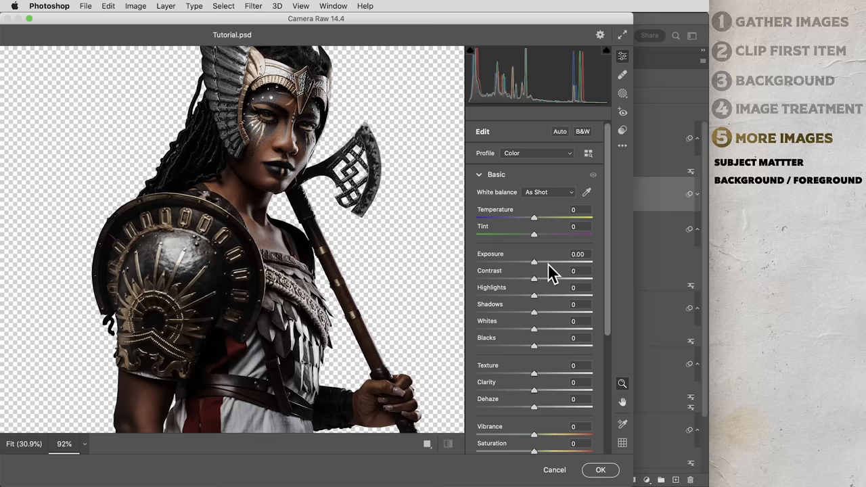
- Adjust the woman warrior's Exposure in her Camera Raw Basic panel
left_click(601, 470)
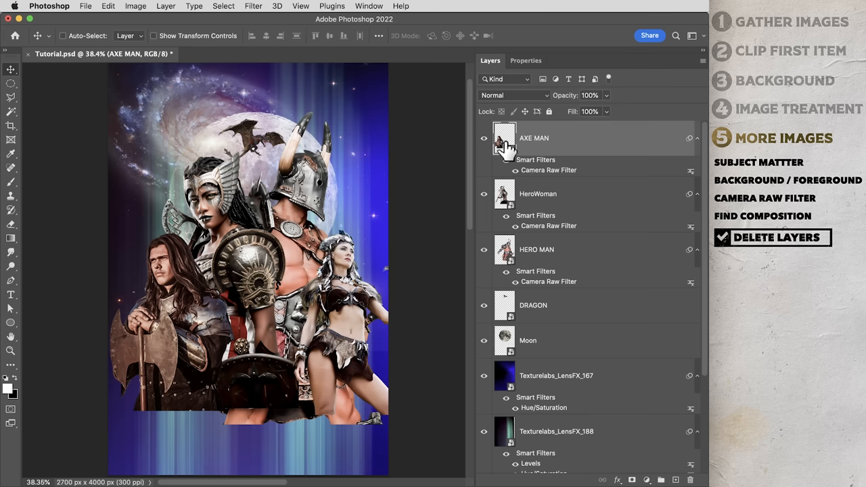
- Reopen the shield warrior's Camera Raw smart filter and view its Detail sharpening and noise settings
double_click(548, 170)
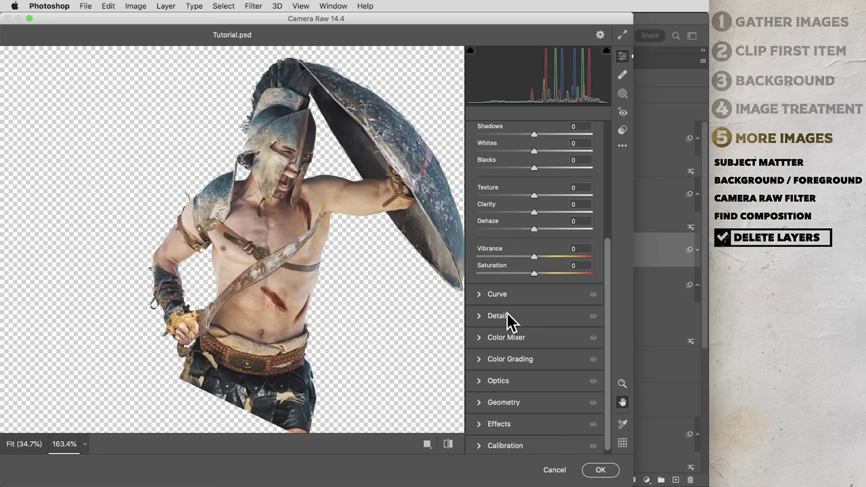
left_click(600, 470)
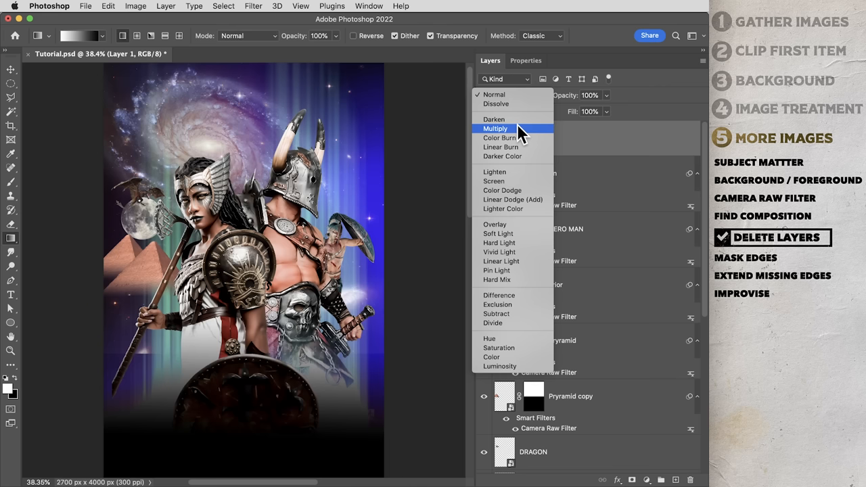
- Set the black gradient layer's blend mode to Multiply to darken the lower composition
left_click(500, 147)
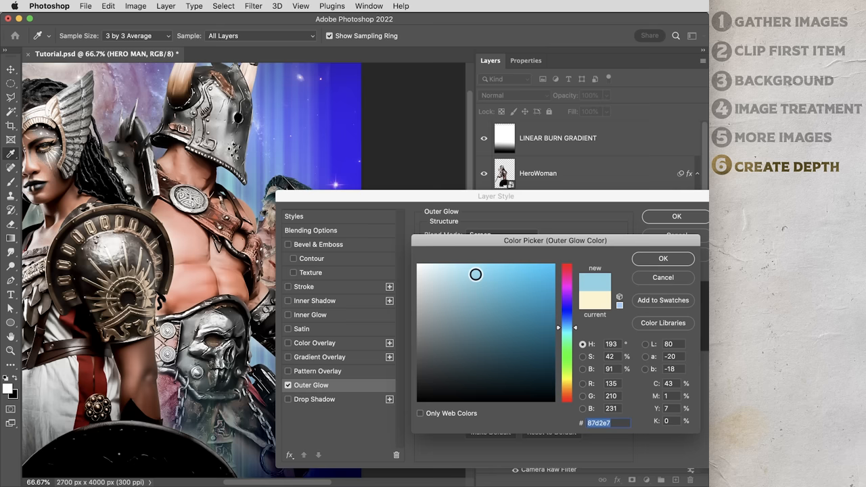
- Choose a pale blue colour for the HERO MAN layer's Outer Glow
left_click(663, 258)
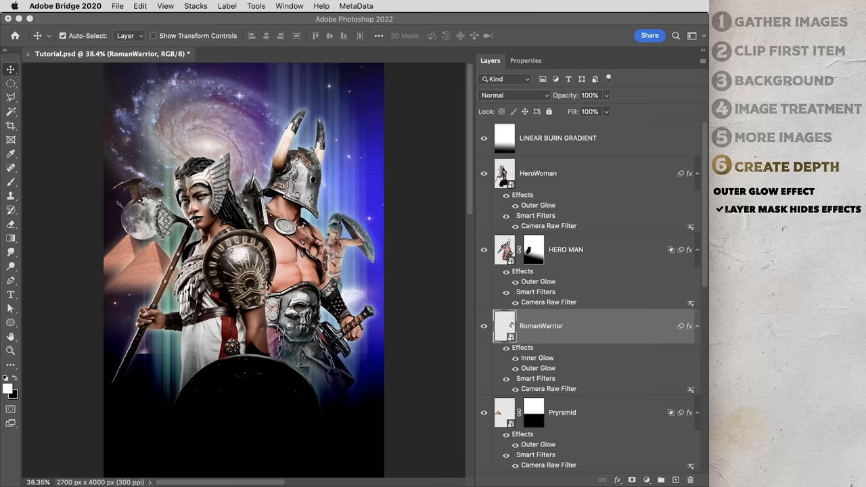
- Place the atmosphere and LensFX_137 textures above RomanWarrior, blended with Screen and Lighten
left_click(513, 95)
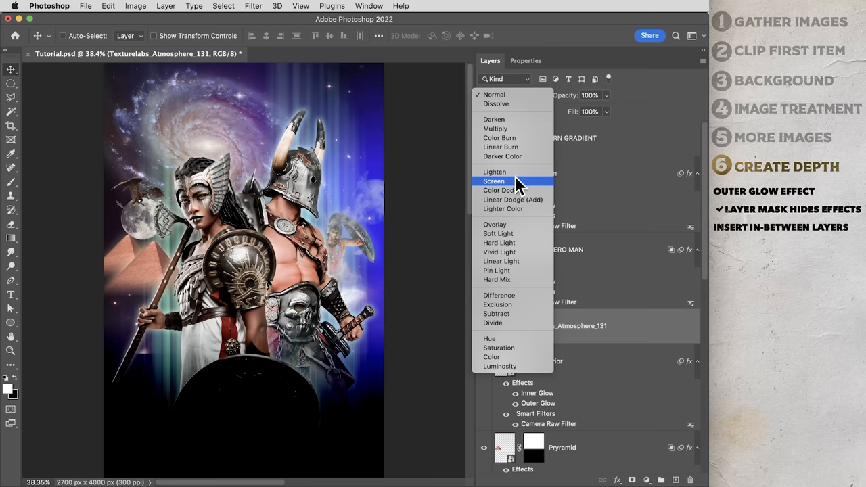
left_click(494, 171)
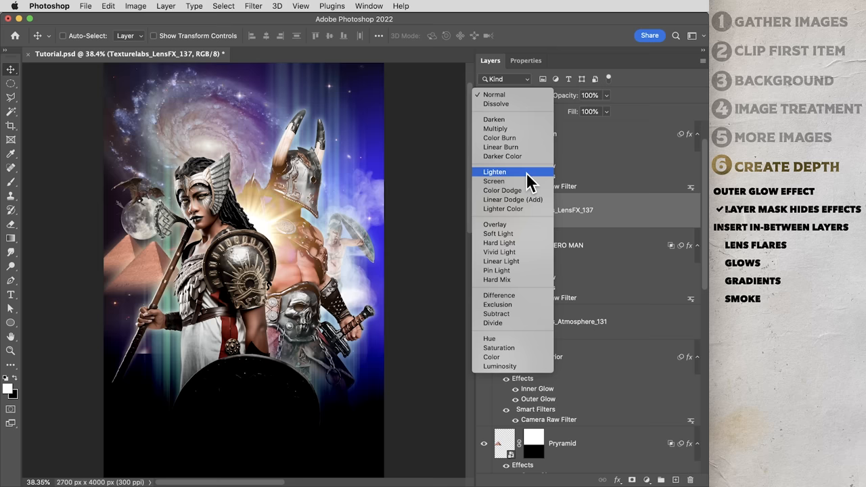
left_click(494, 181)
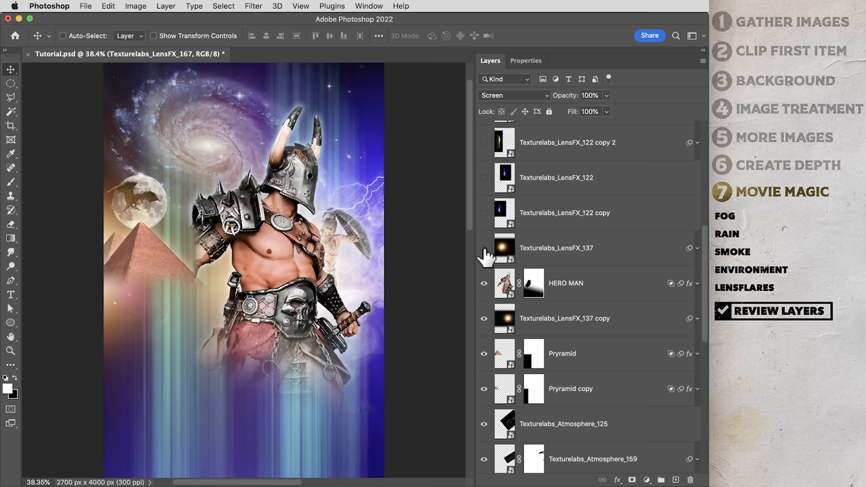
- Toggle the Texturelabs_LensFX_137 flare's visibility to review its contribution
left_click(484, 264)
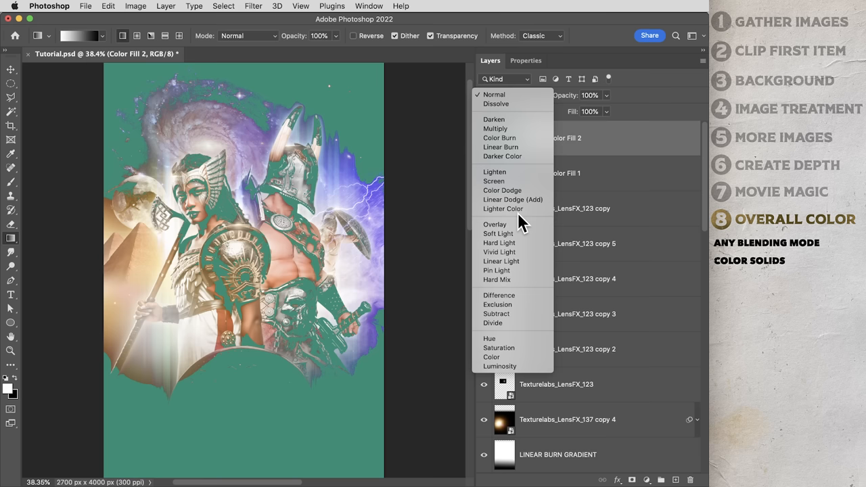
- Change the teal Color Fill layer's blend mode to tint the poster
left_click(495, 225)
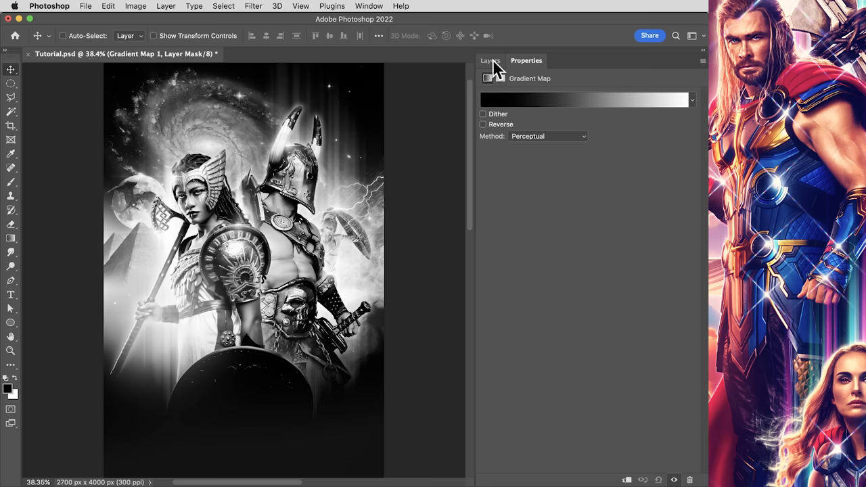
- Edit the Gradient Map's purple-to-white gradient, positioning the white stop
left_click(490, 60)
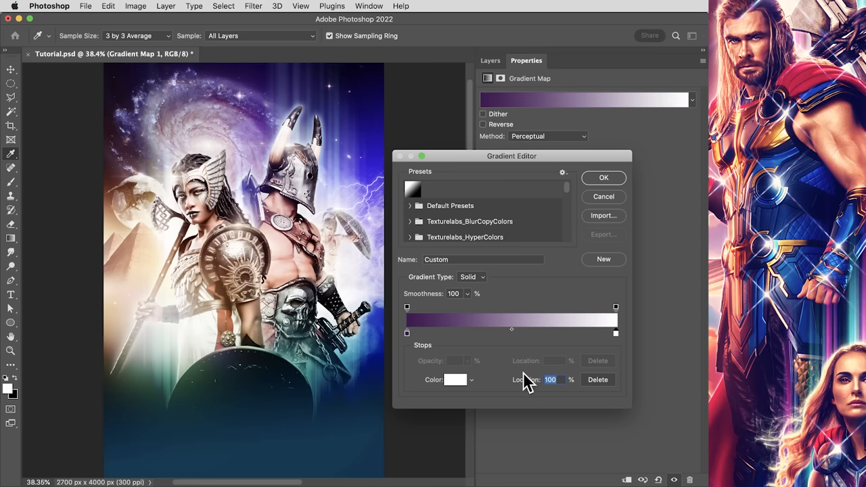
left_click(604, 177)
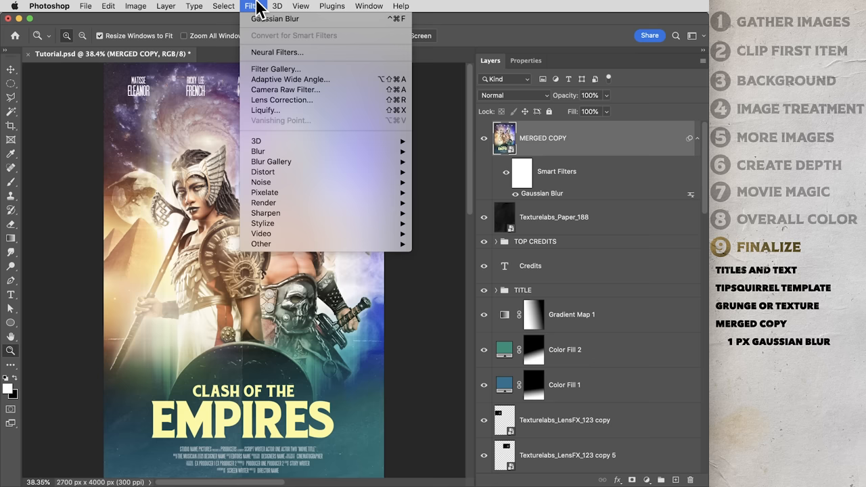
- Apply a Camera Raw Filter to MERGED COPY and compare the adjusted preview with the original
left_click(287, 89)
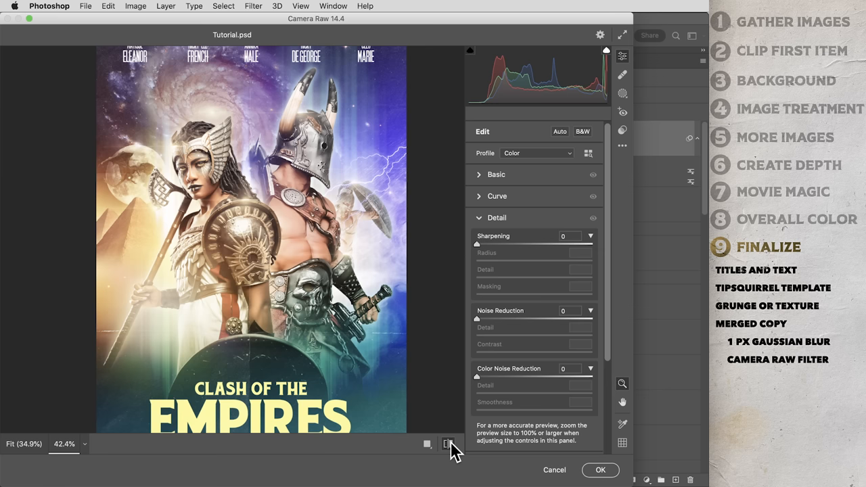
left_click(620, 471)
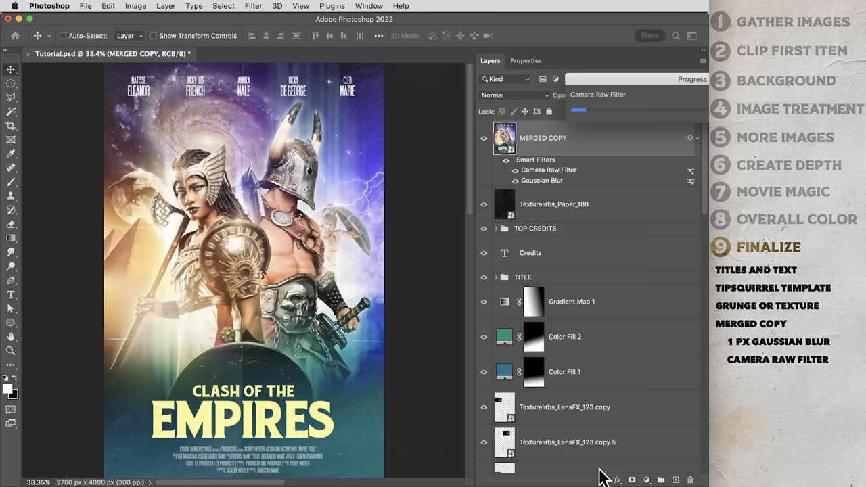